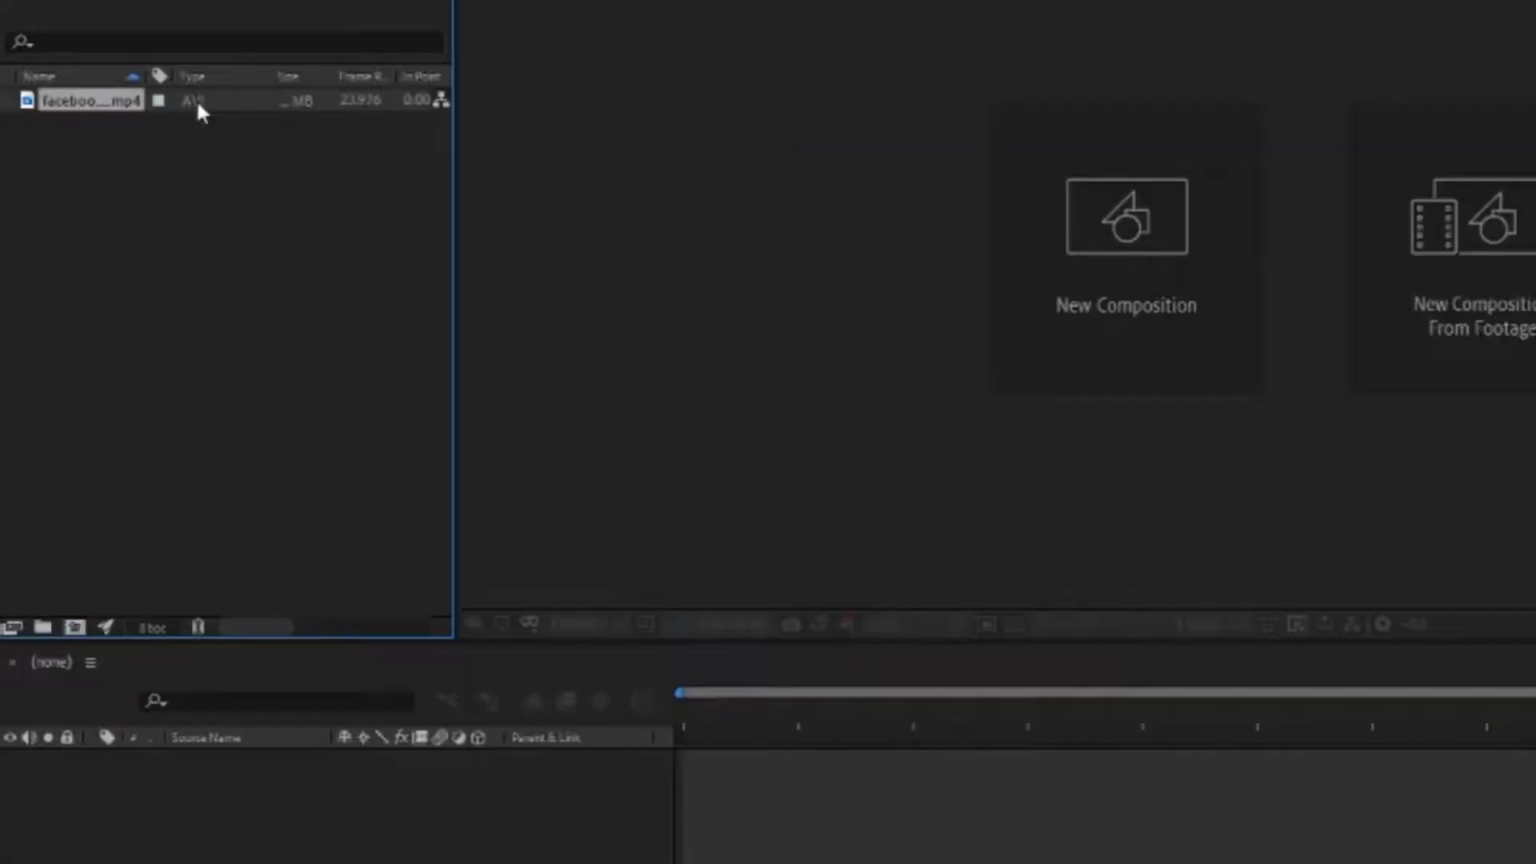
Create a composition from the imported bike-riding mp4 clip
click(72, 628)
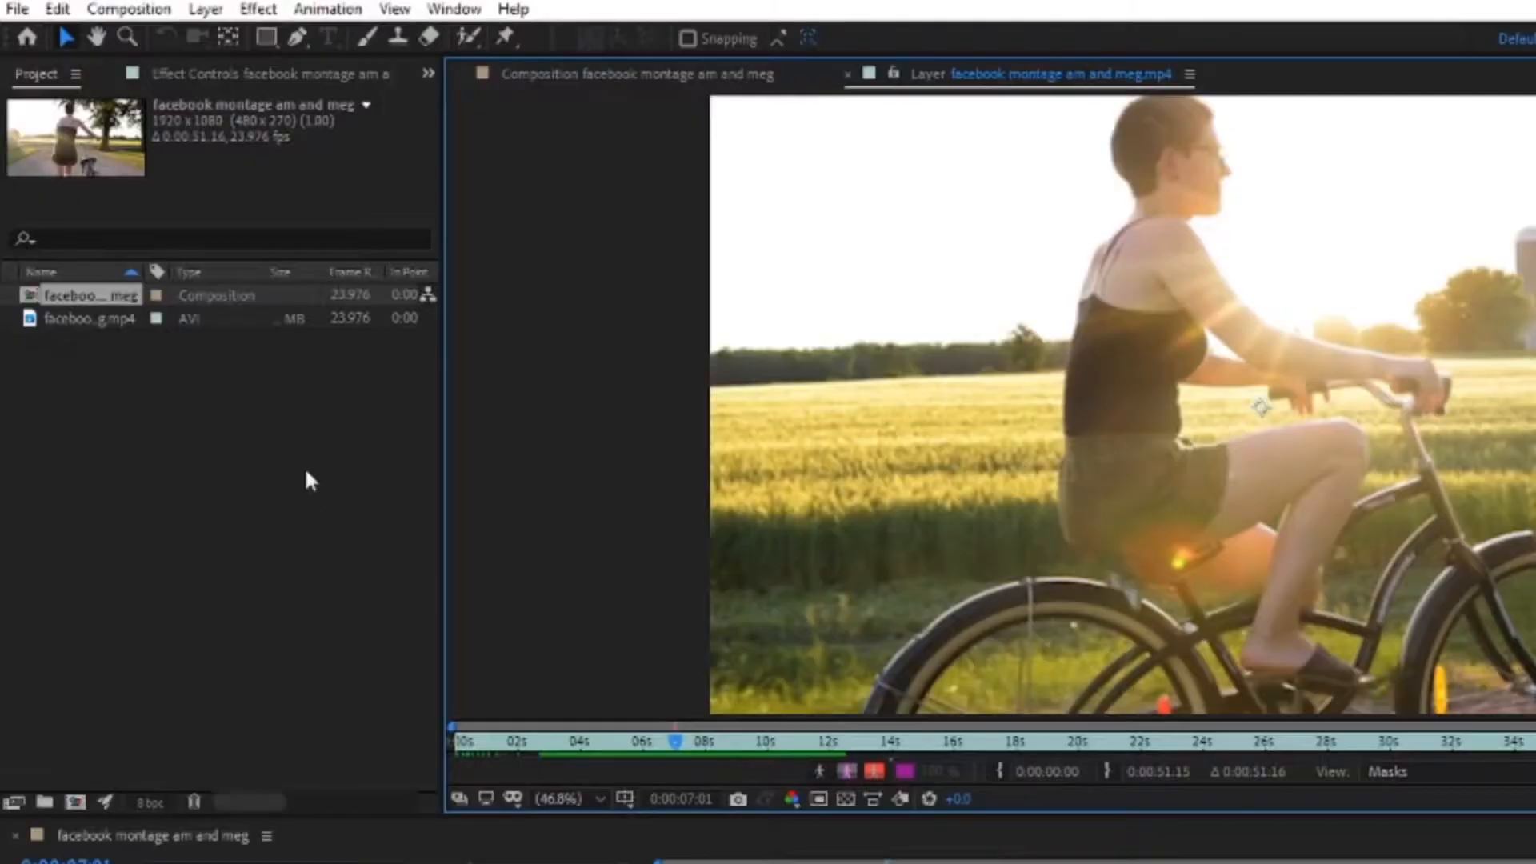
Activate the Brush tool with Paint and Brushes panels for the clip's layer
click(367, 37)
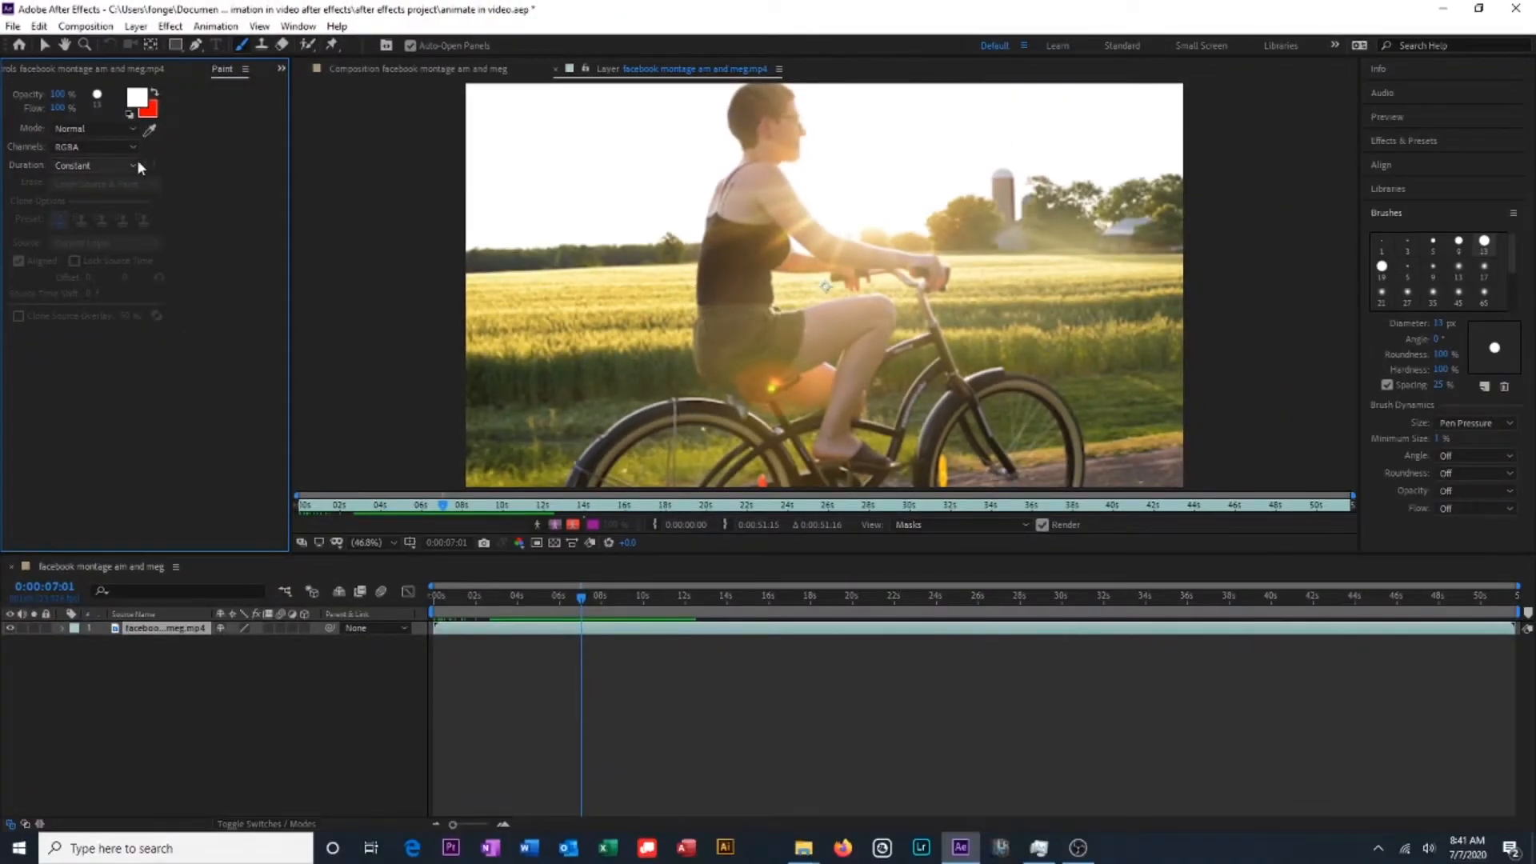
Try the Single Frame paint duration, then switch to Custom and set the frame count
click(93, 165)
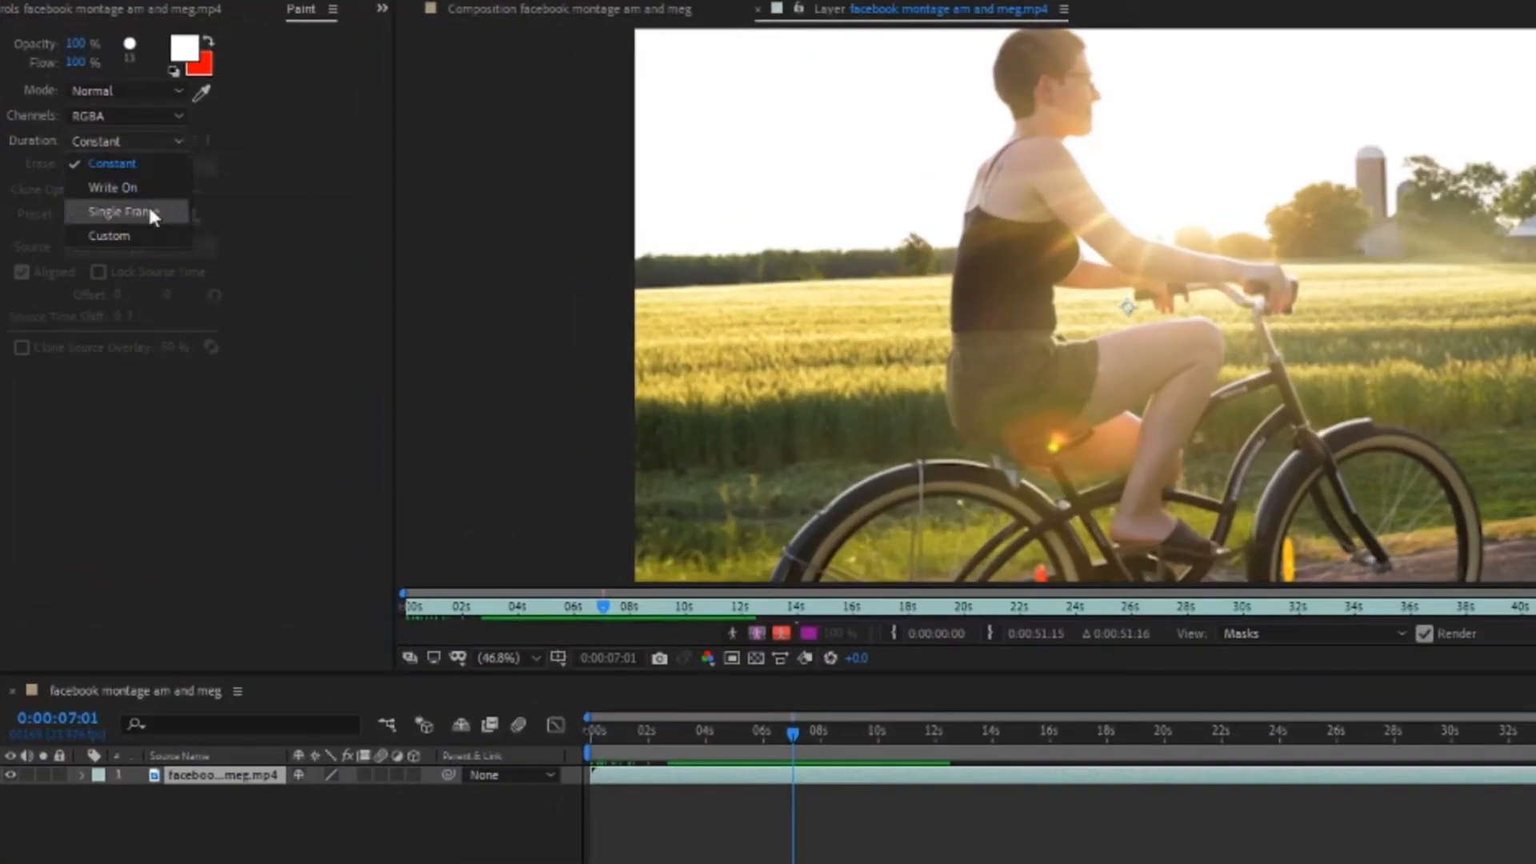
click(123, 211)
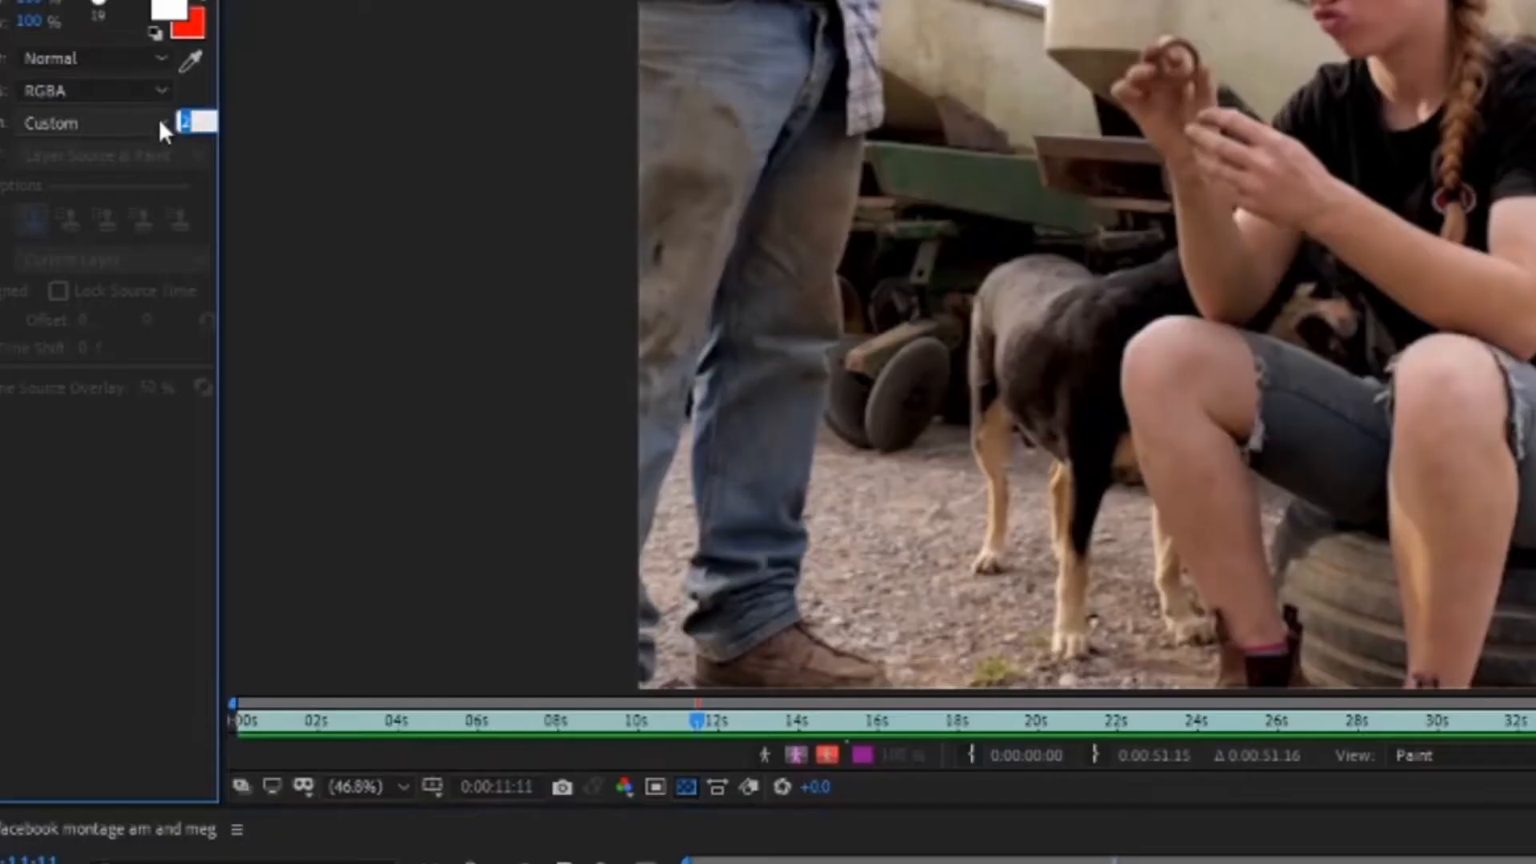
click(93, 122)
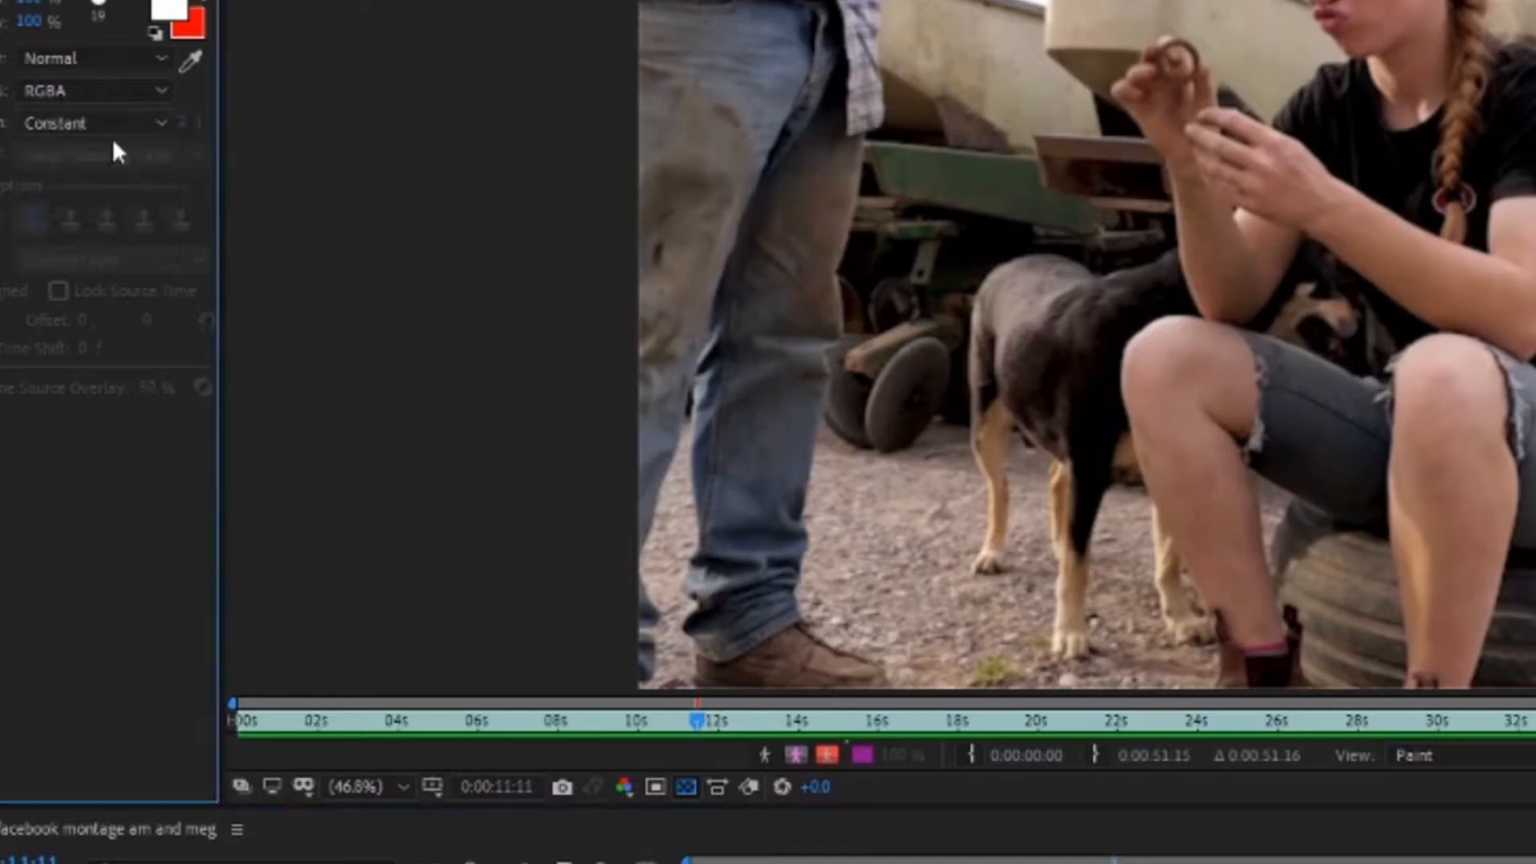
click(127, 153)
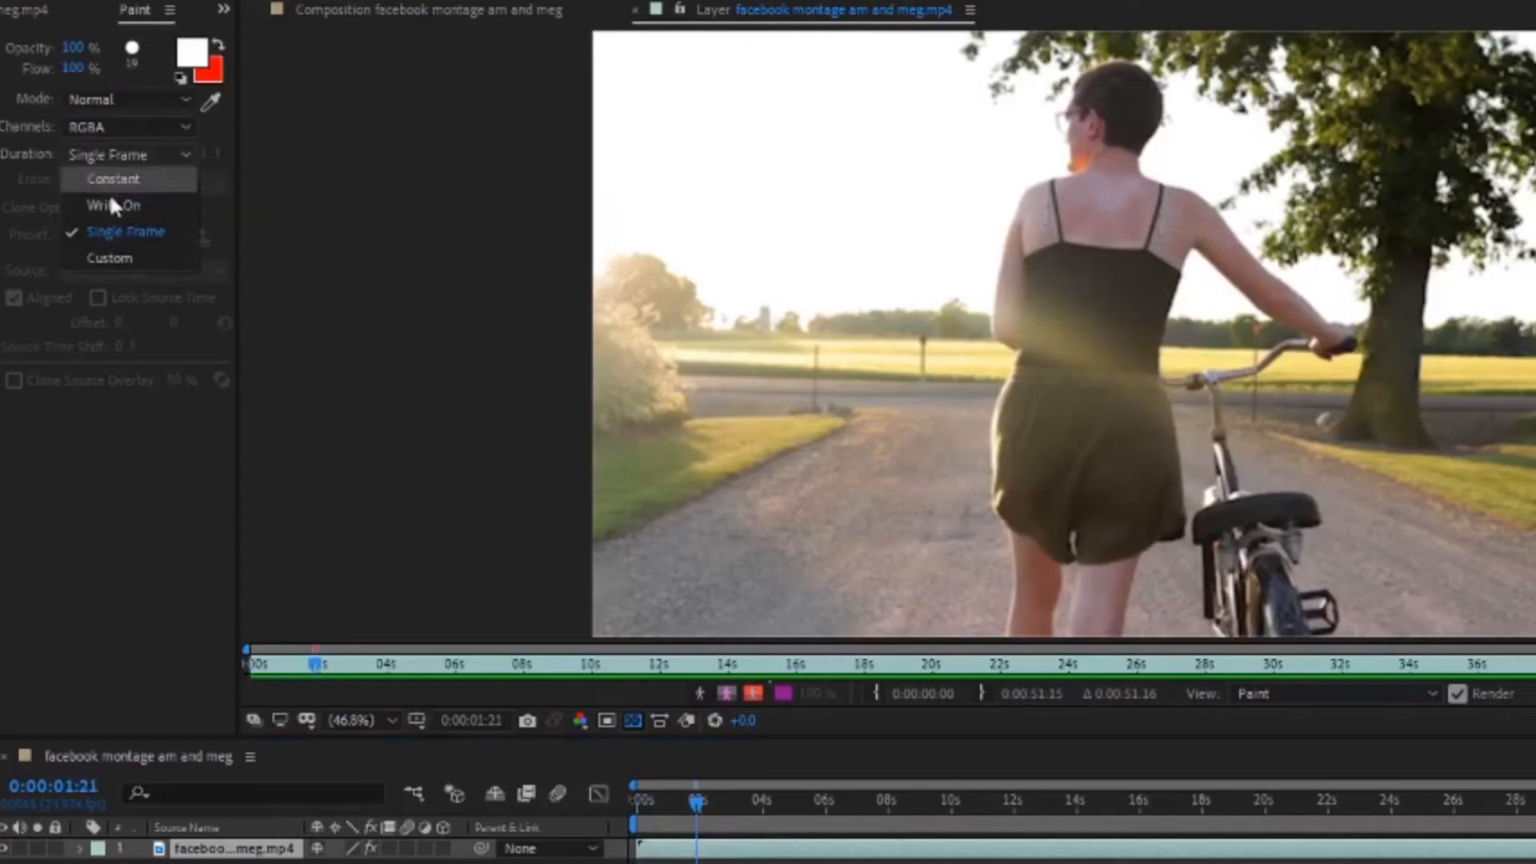
click(110, 257)
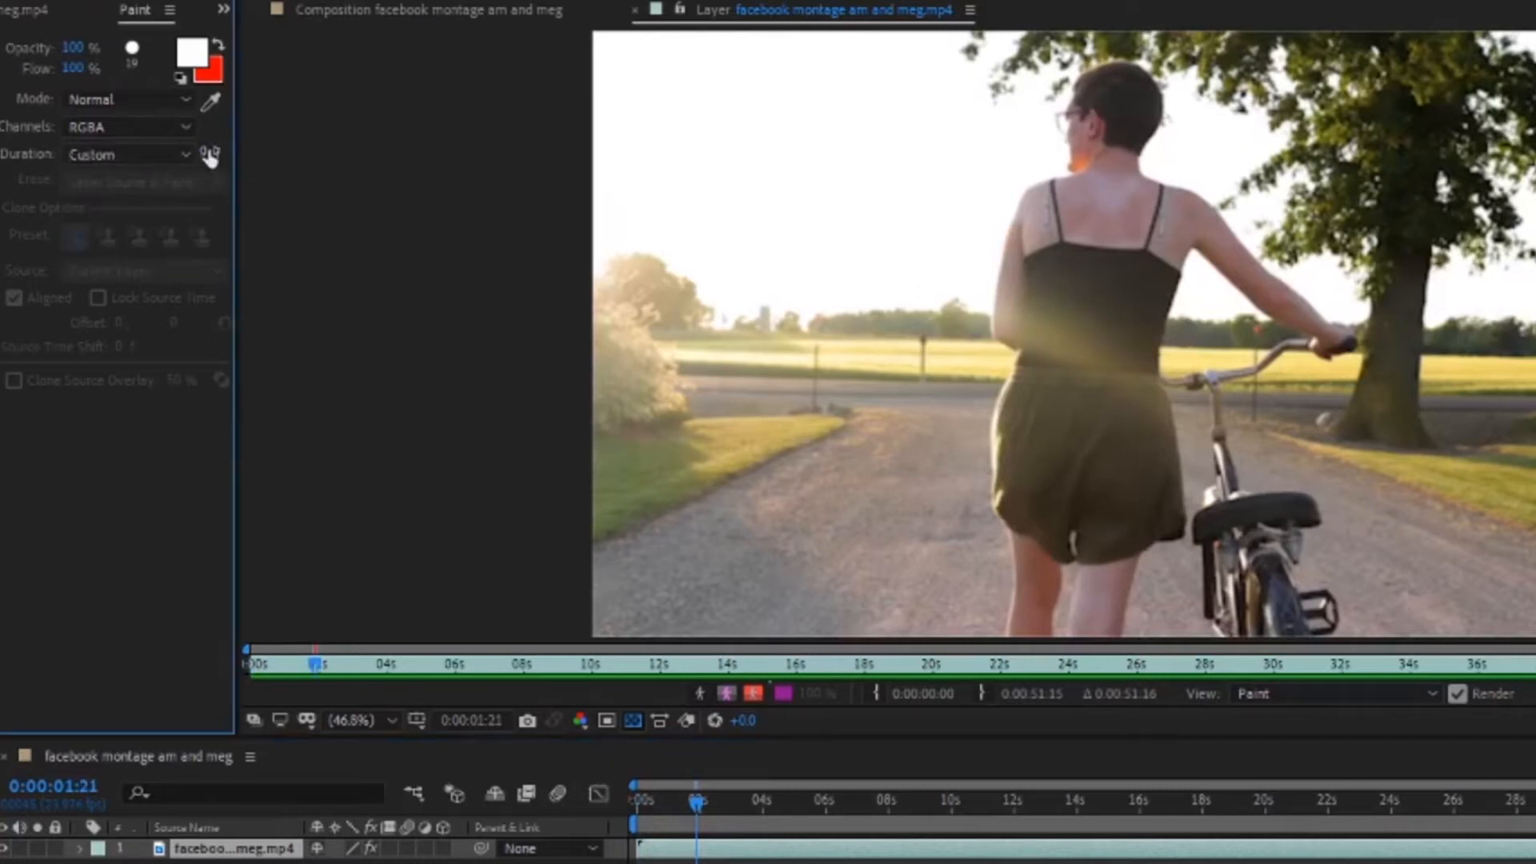
click(207, 154)
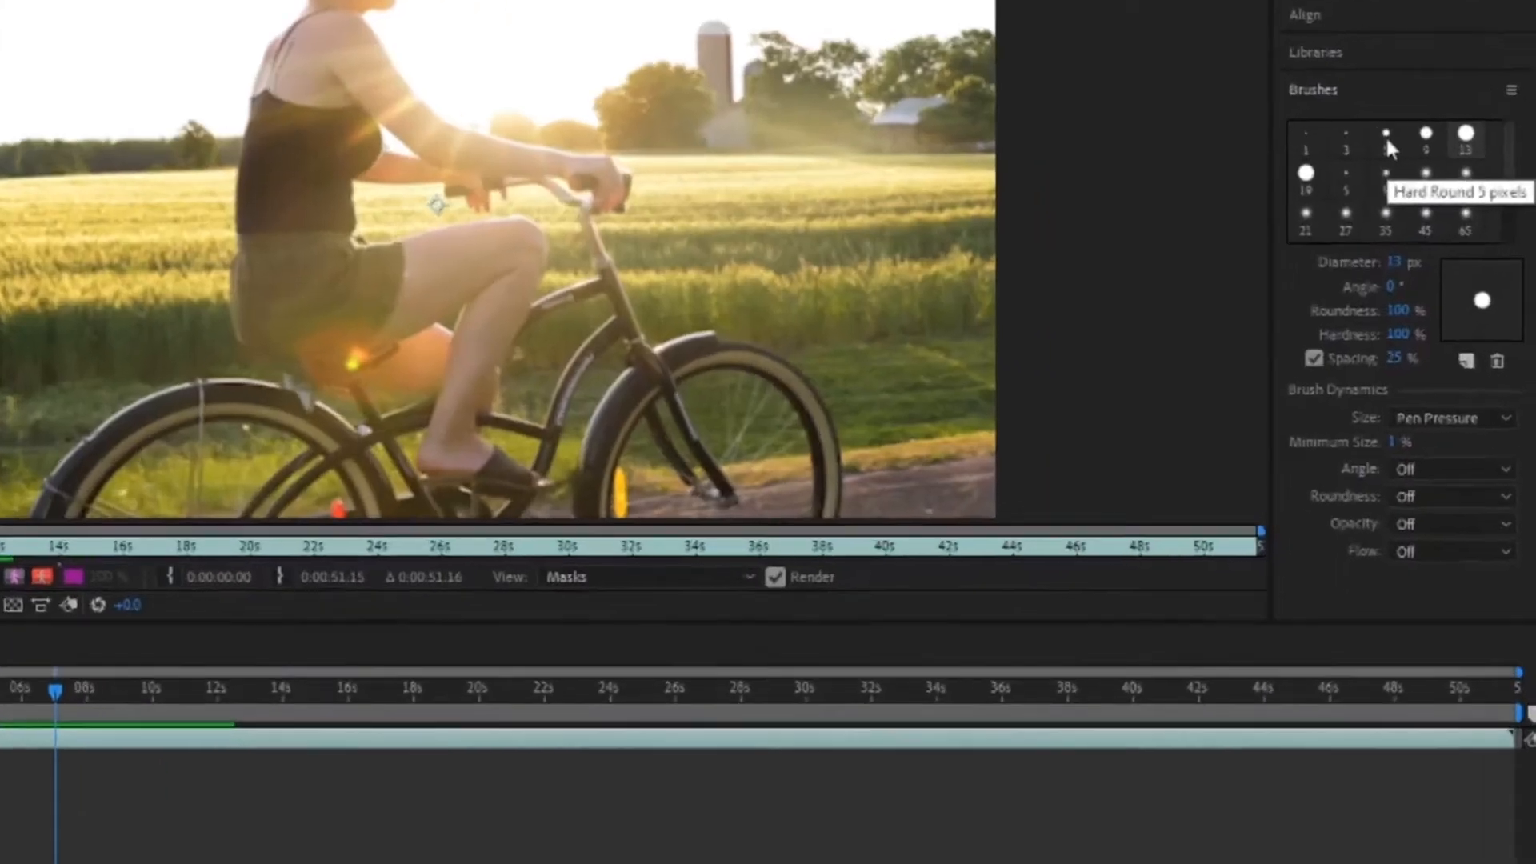
Select the Hard Round 5-pixel brush preset
click(1374, 113)
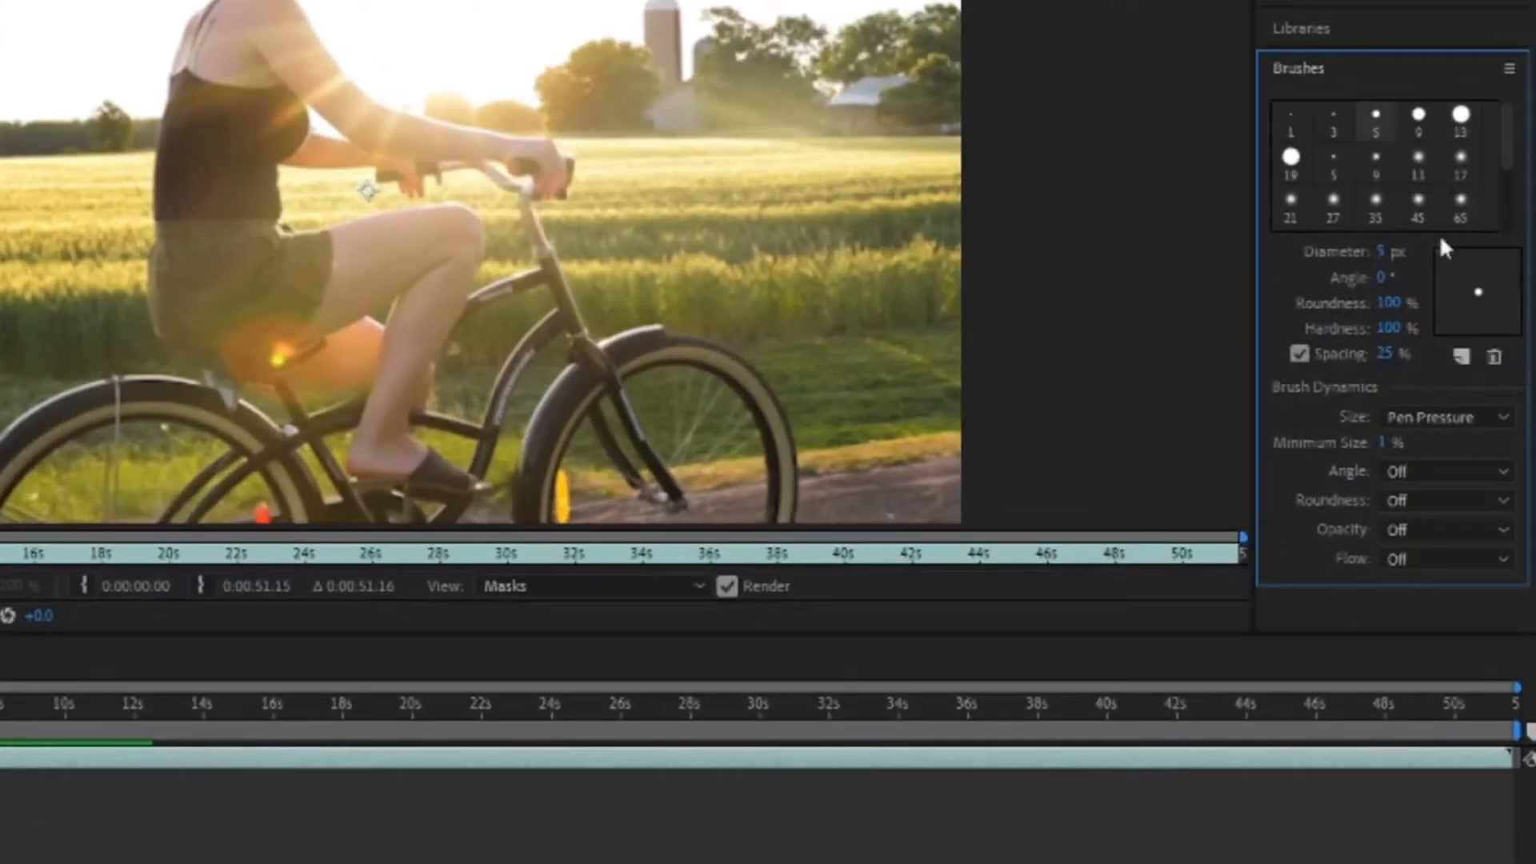
mouse_move(1461, 115)
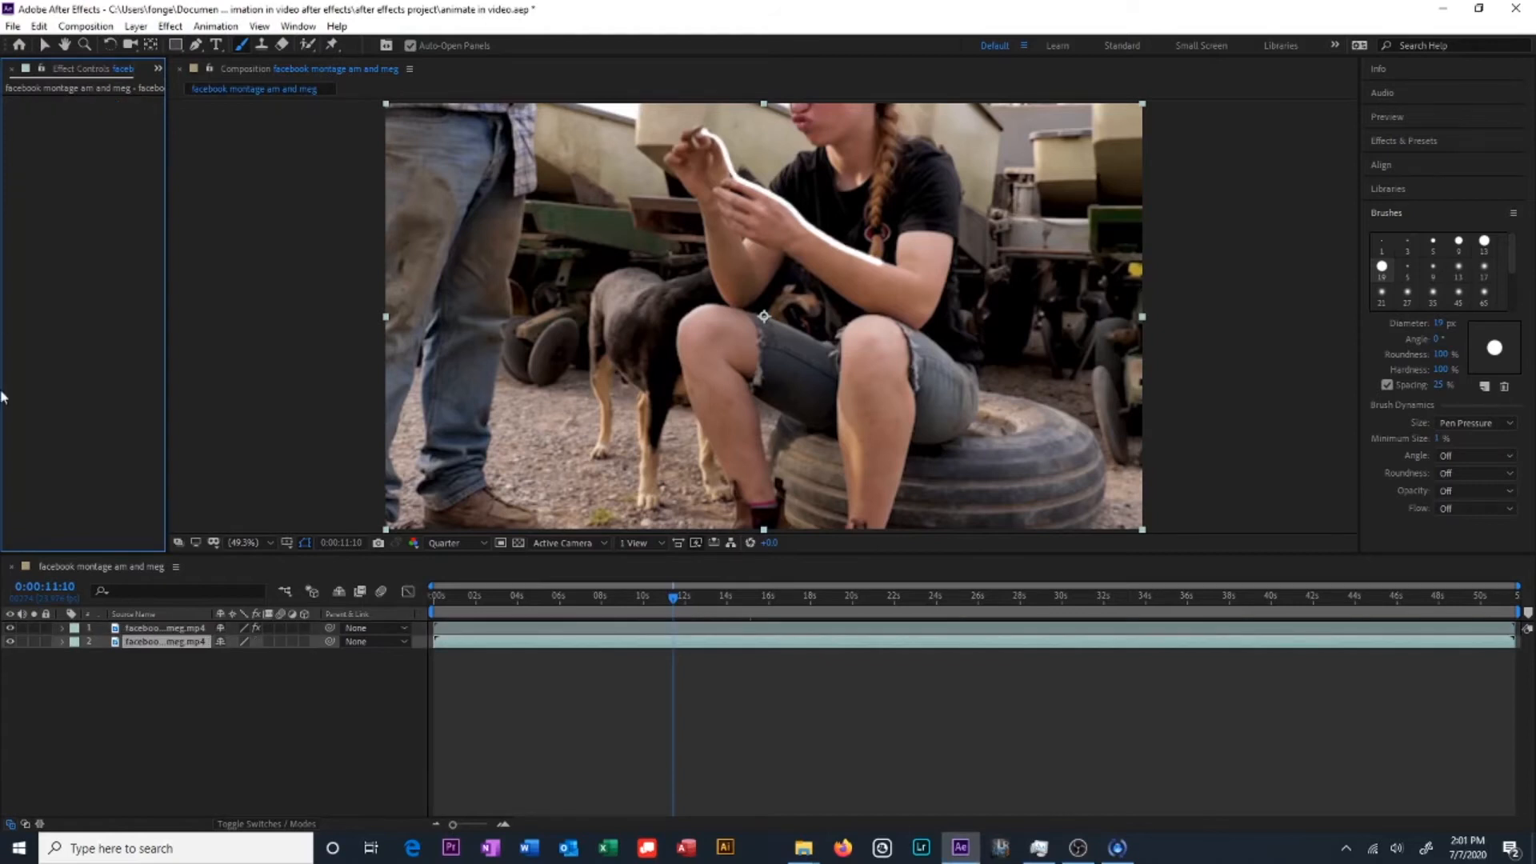
mouse_move(10, 645)
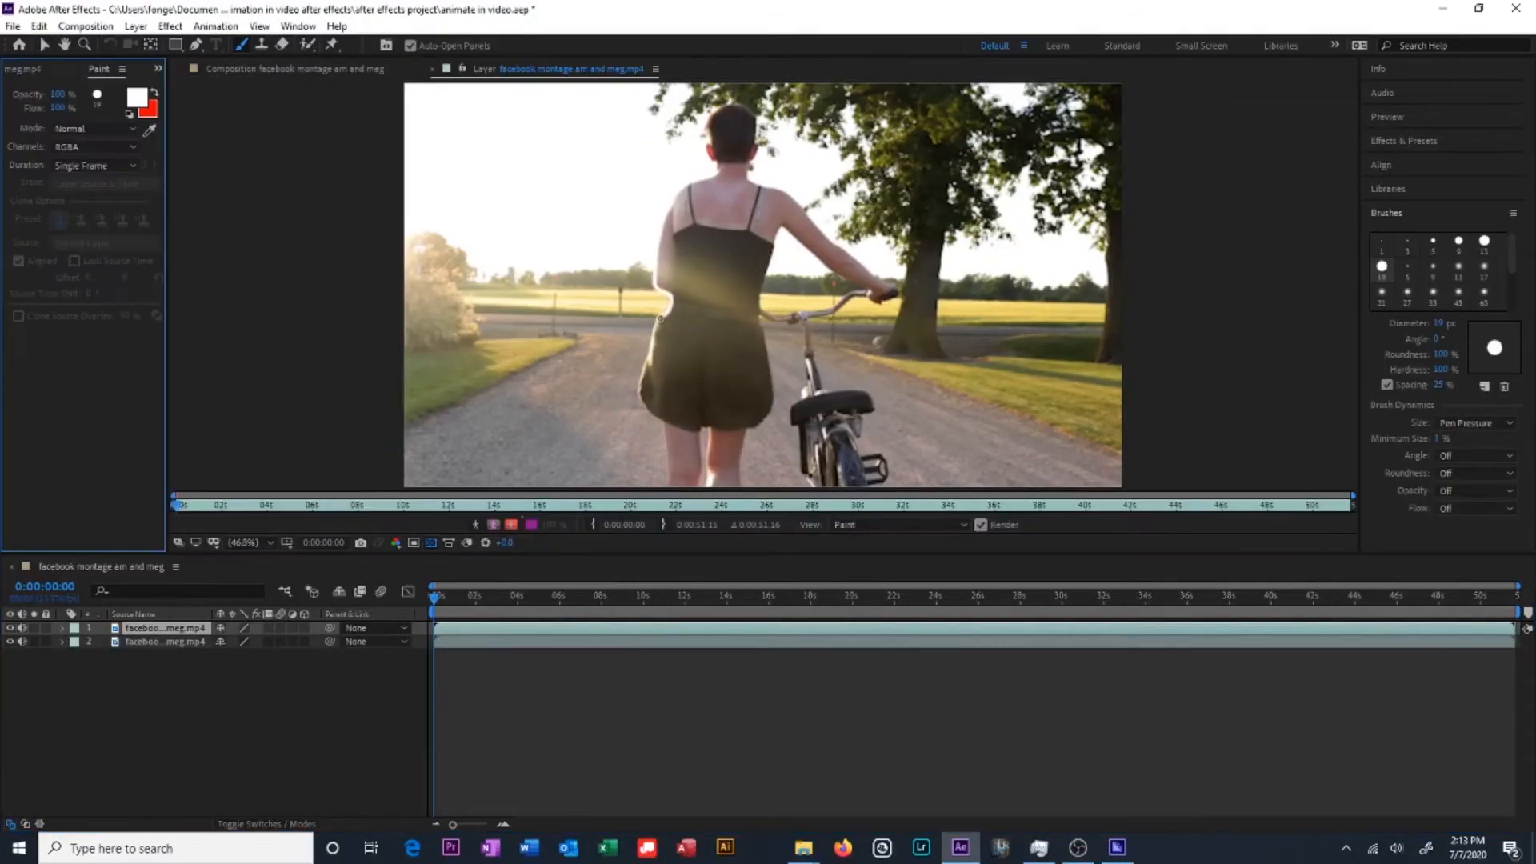
Enable Paint on Transparent so only the white leg outline shows
click(101, 118)
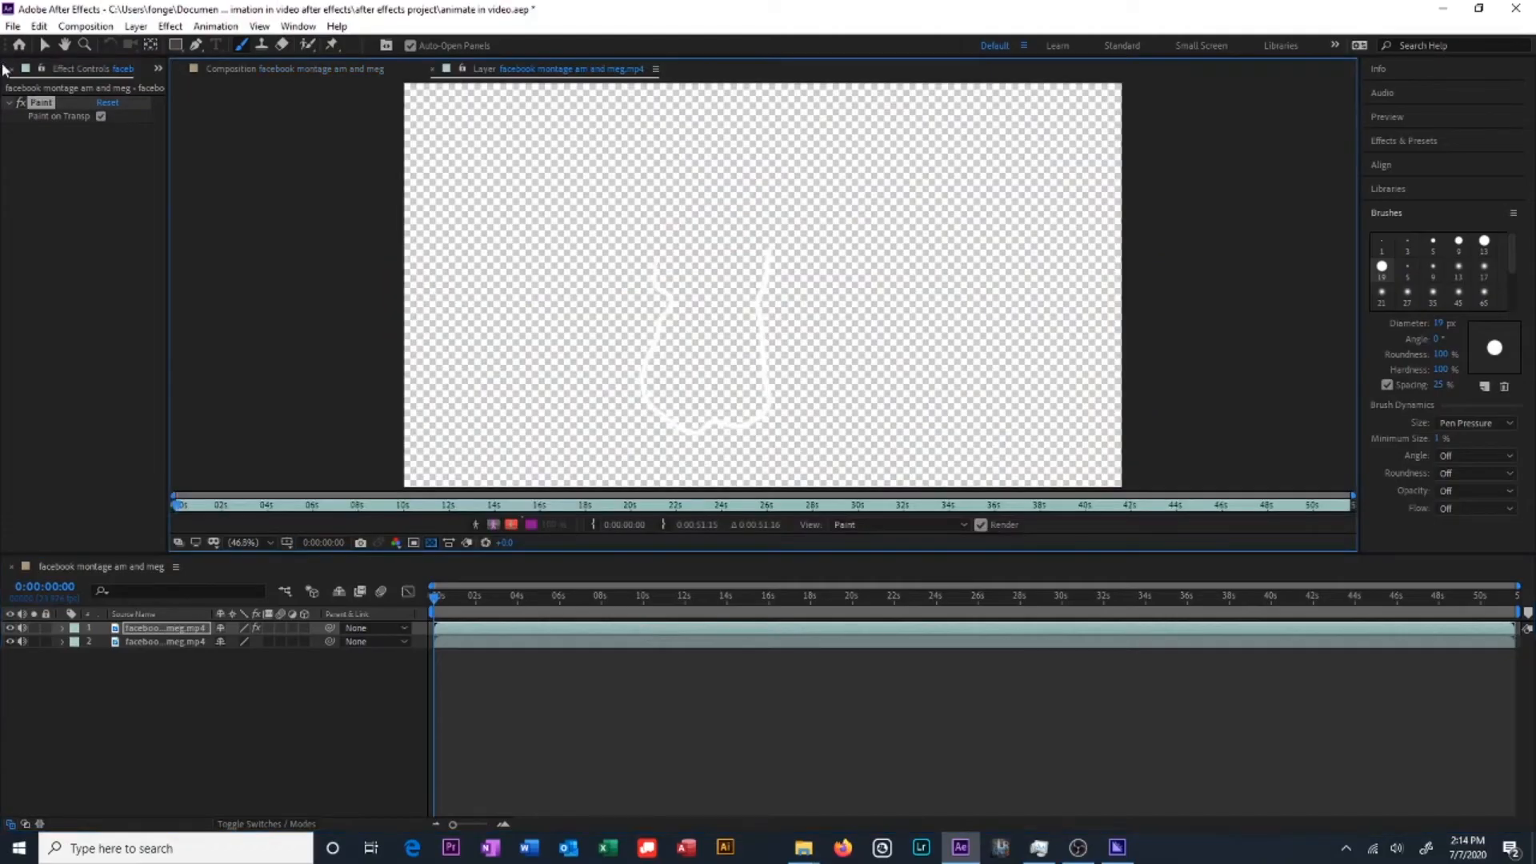
Trace a second white leg outline with footage visible, then re-enable Paint on Transparent
click(100, 115)
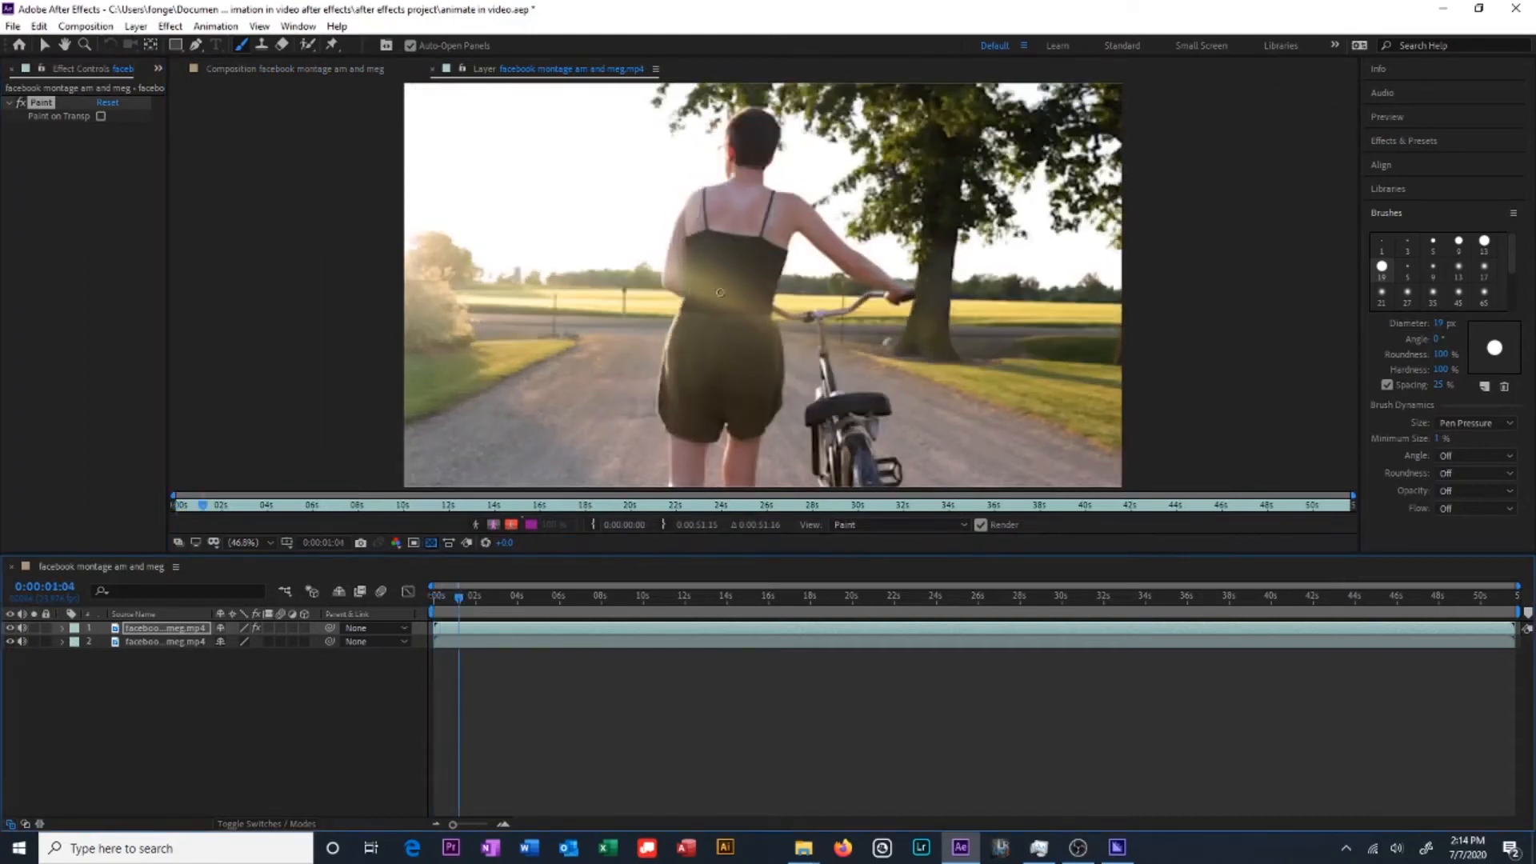
drag(720, 294, 651, 406)
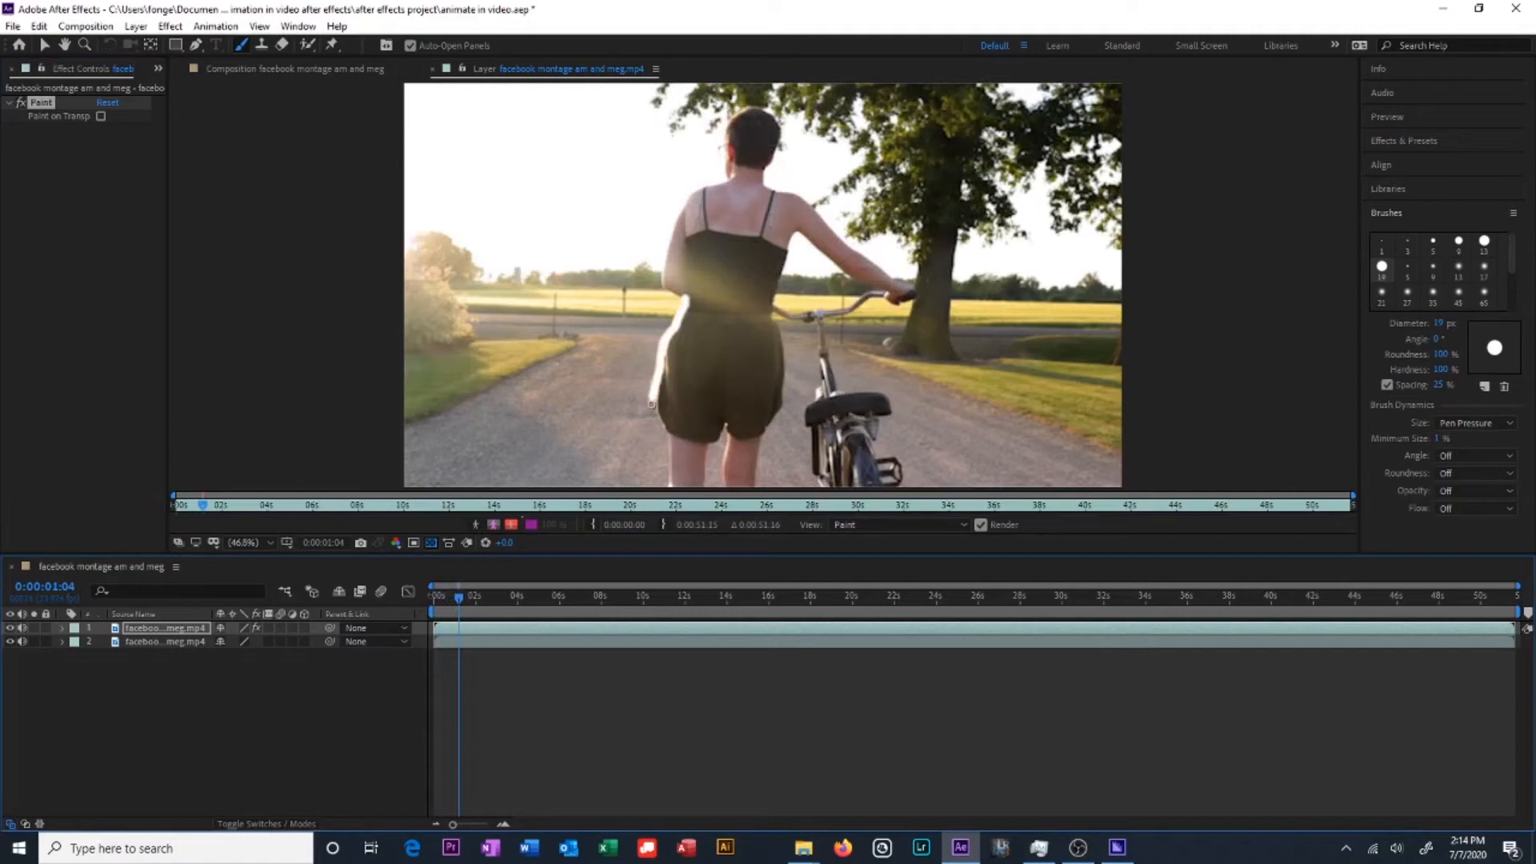
click(100, 115)
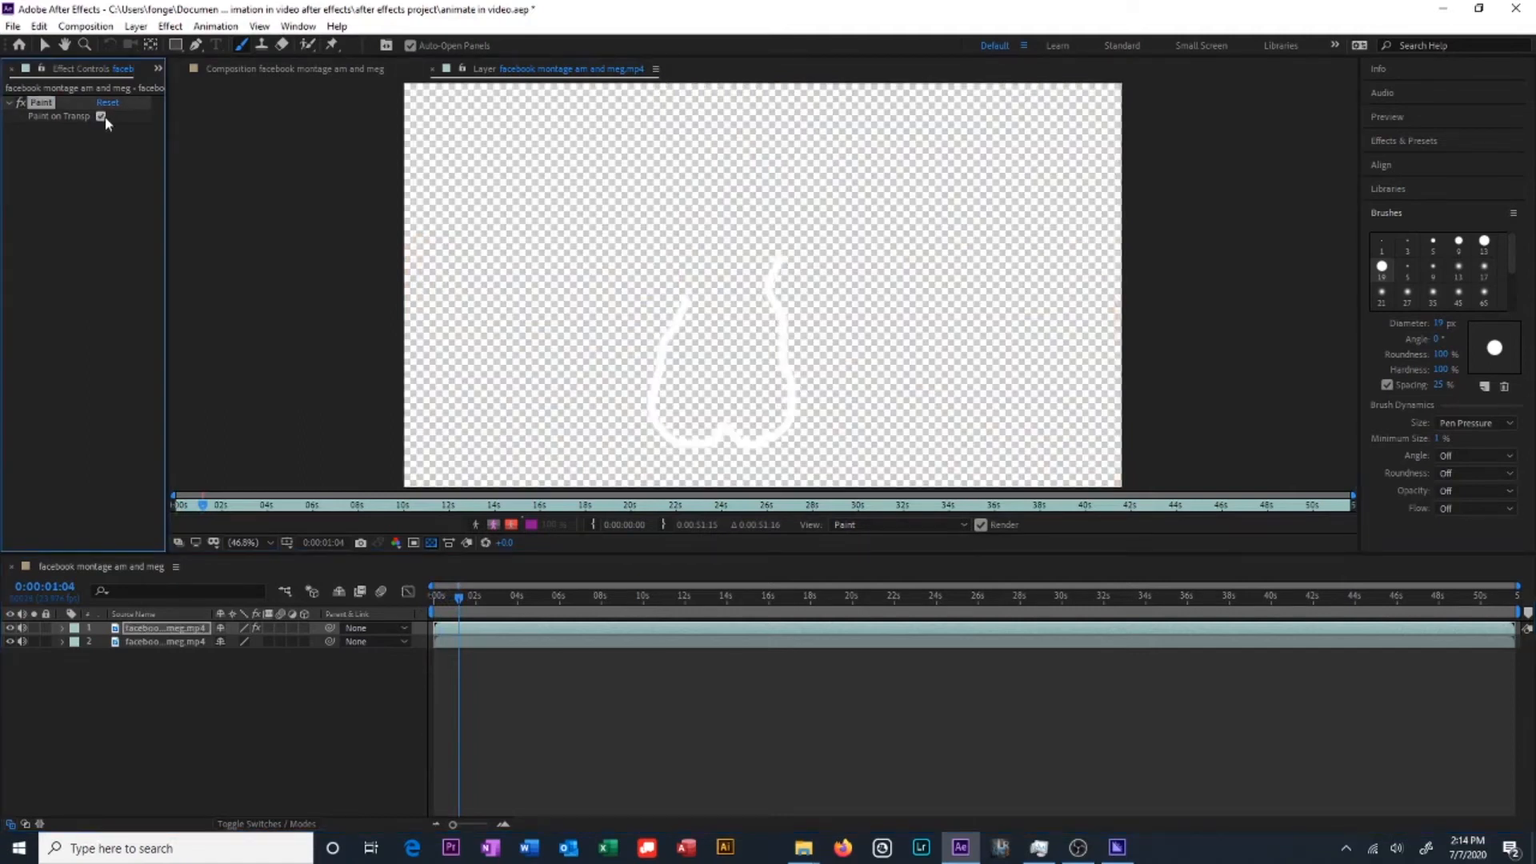